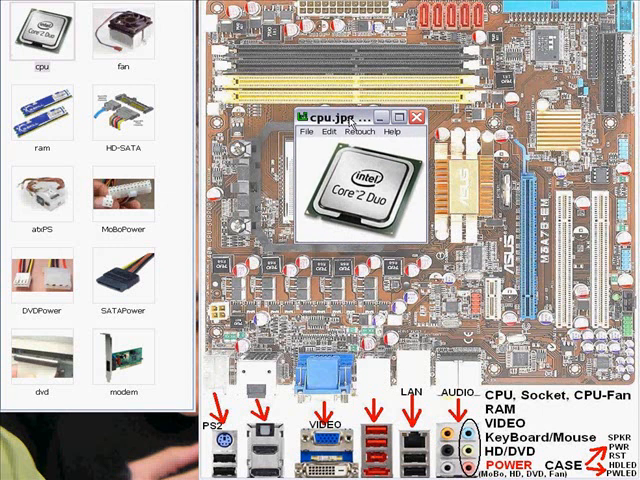
mouse_move(349, 123)
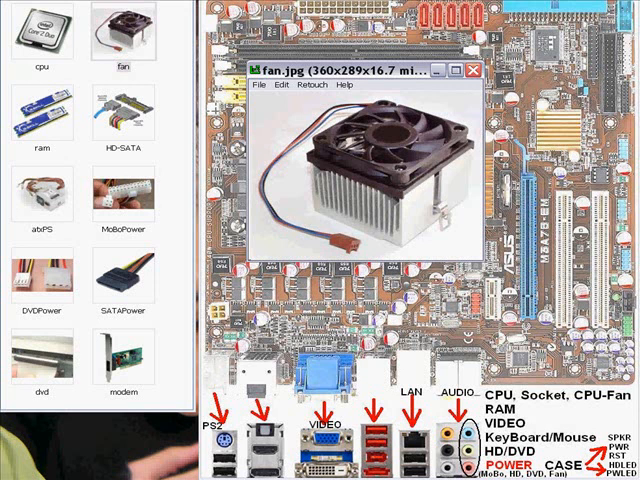
mouse_move(258, 142)
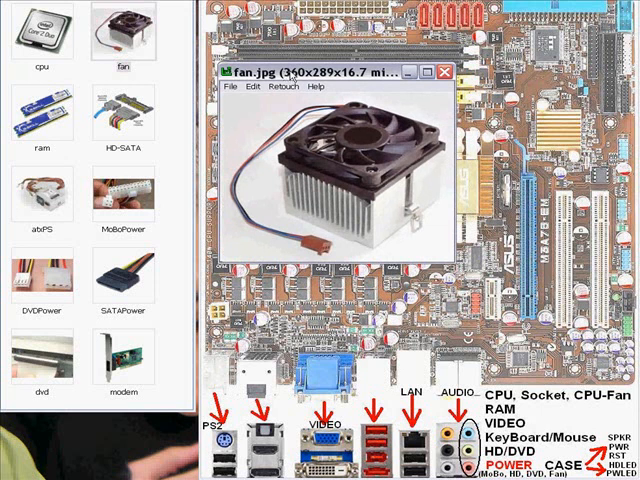
mouse_move(291, 74)
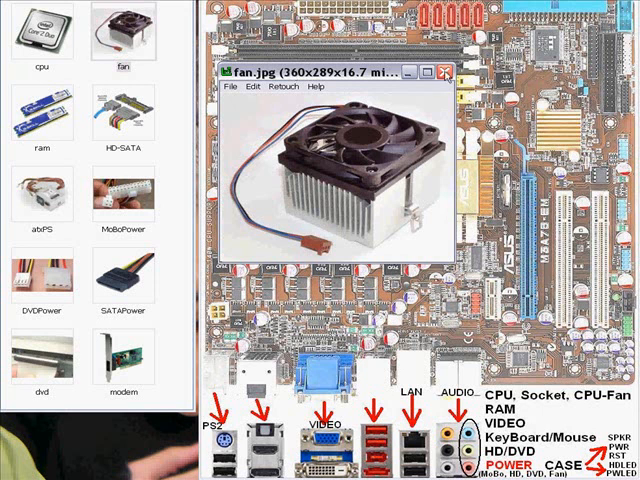
Step: Close the current photo window over the motherboard diagram
click(446, 72)
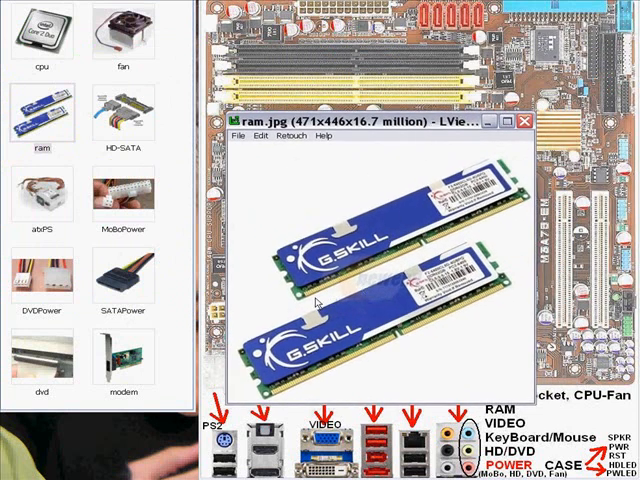
mouse_move(515, 210)
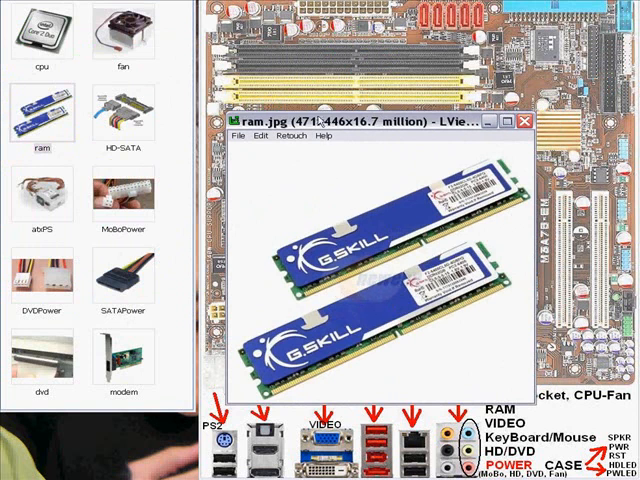
mouse_move(350, 265)
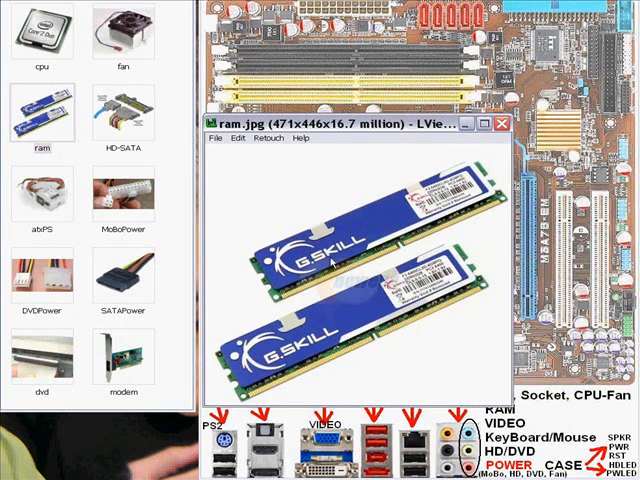
mouse_move(407, 251)
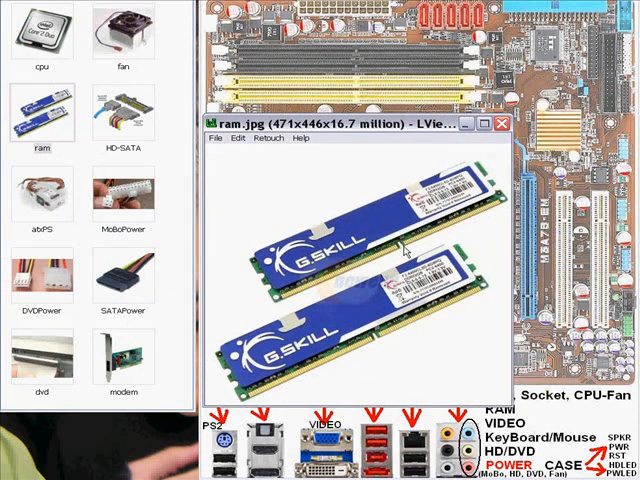
mouse_move(363, 335)
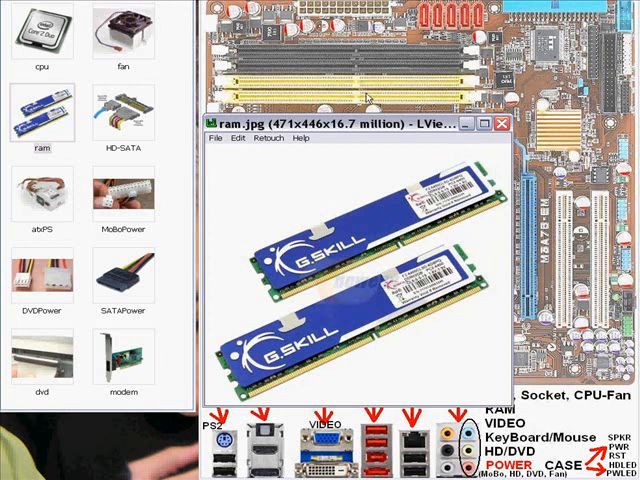
mouse_move(402, 254)
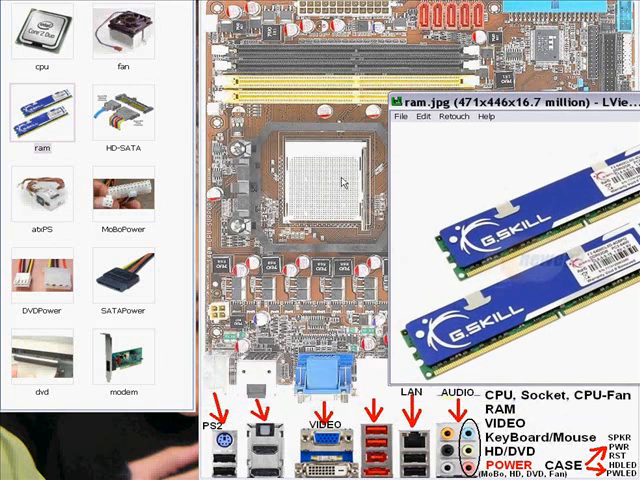
mouse_move(322, 198)
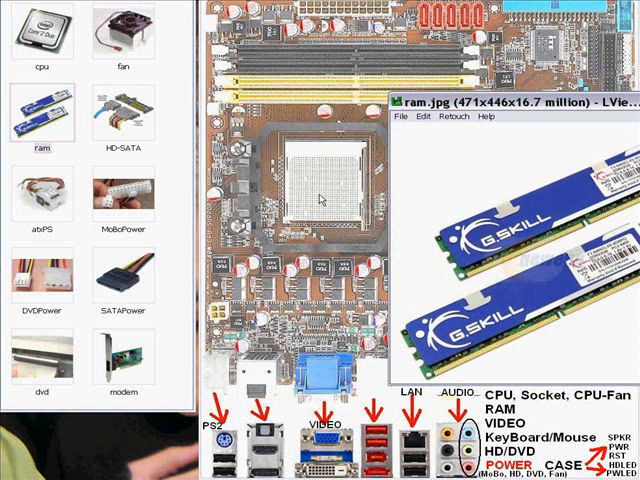
mouse_move(322, 203)
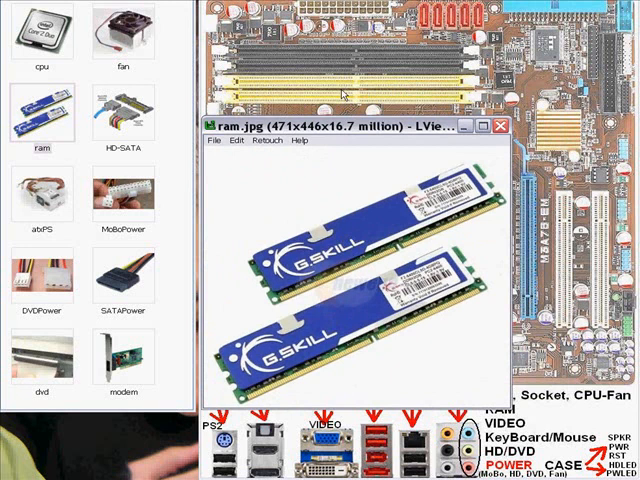
mouse_move(342, 93)
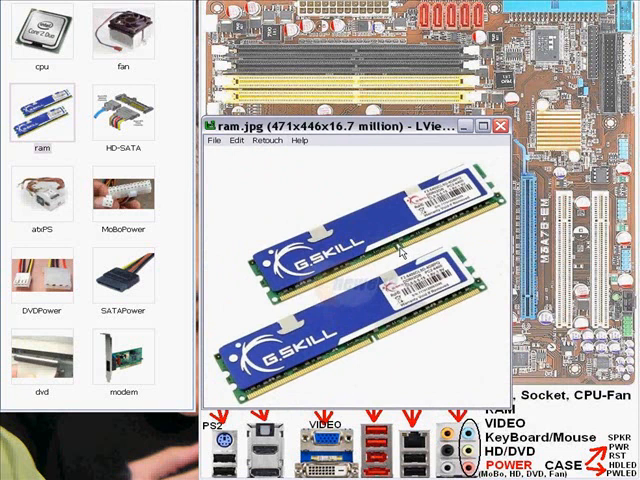
mouse_move(375, 343)
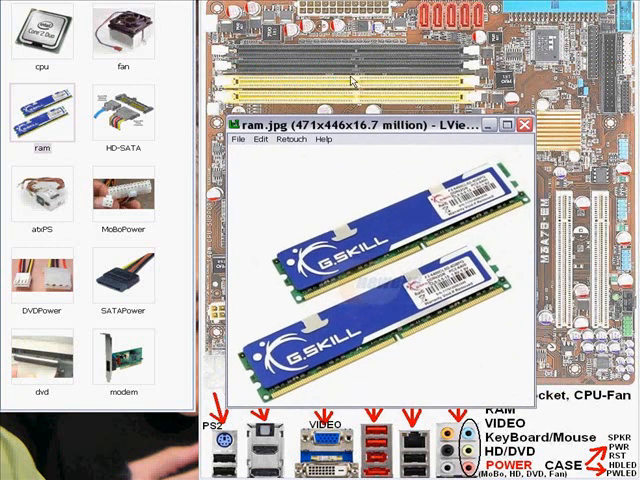
mouse_move(390, 157)
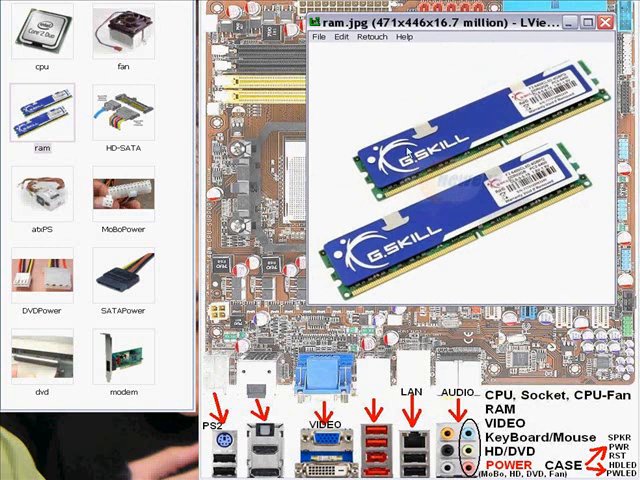
mouse_move(415, 248)
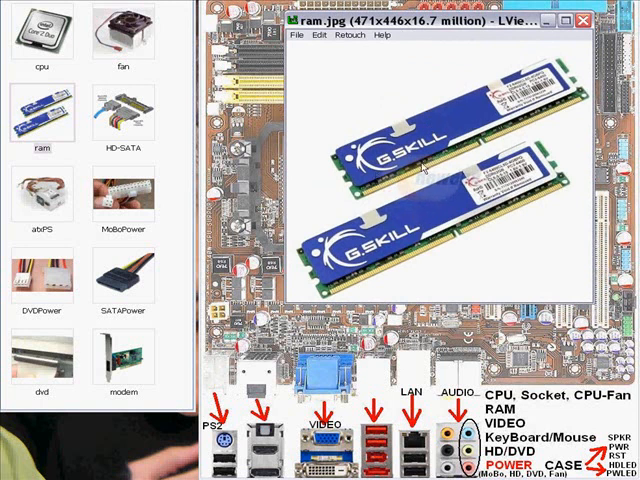
Step: Close the ram.jpg memory module photo
click(124, 113)
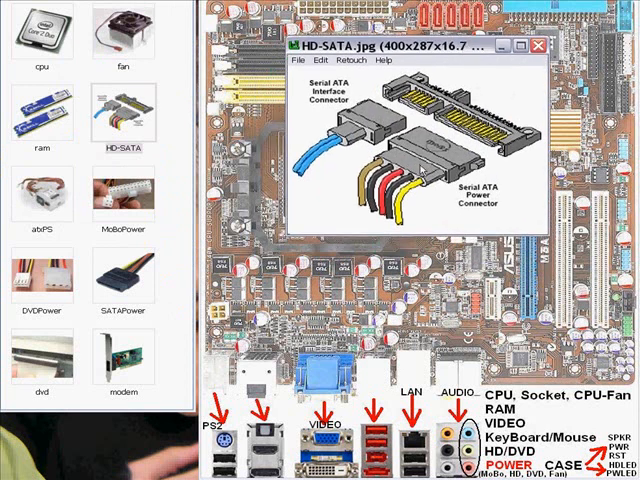
mouse_move(421, 169)
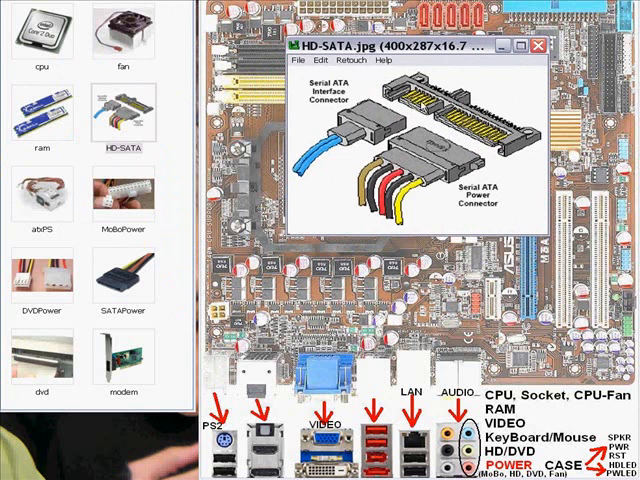
mouse_move(422, 107)
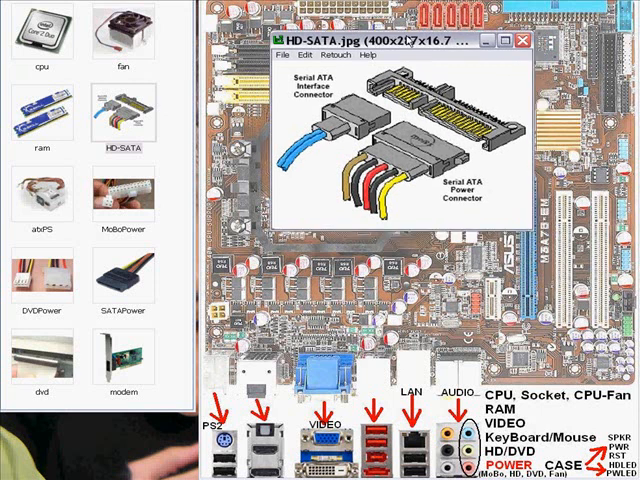
Step: Close the HD-SATA.jpg connector diagram
click(527, 40)
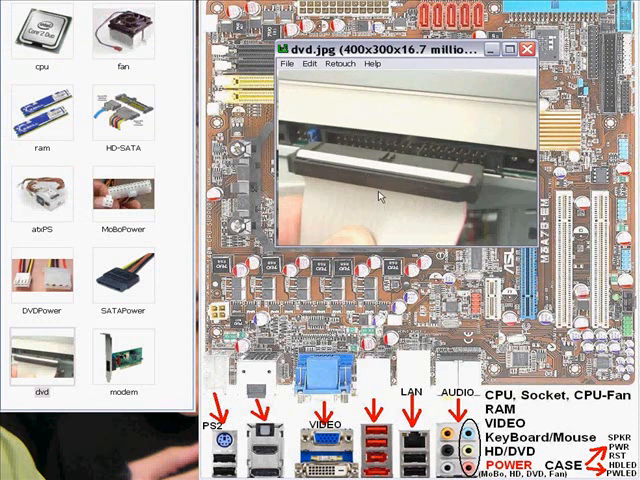
mouse_move(385, 197)
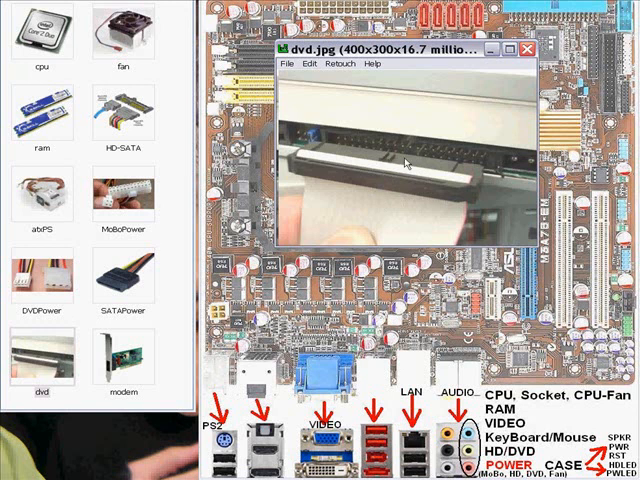
mouse_move(410, 161)
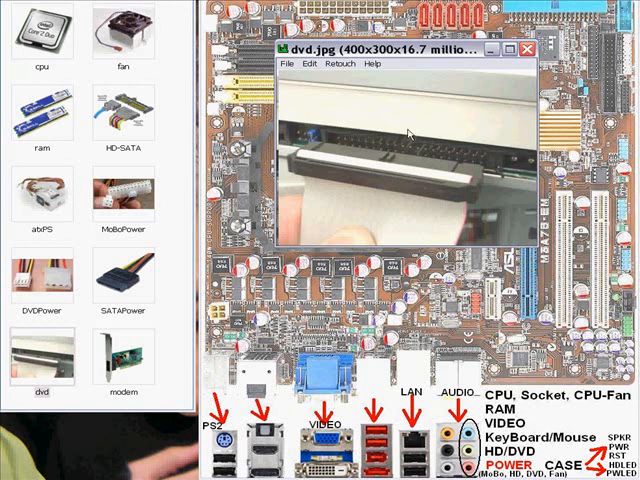
mouse_move(398, 175)
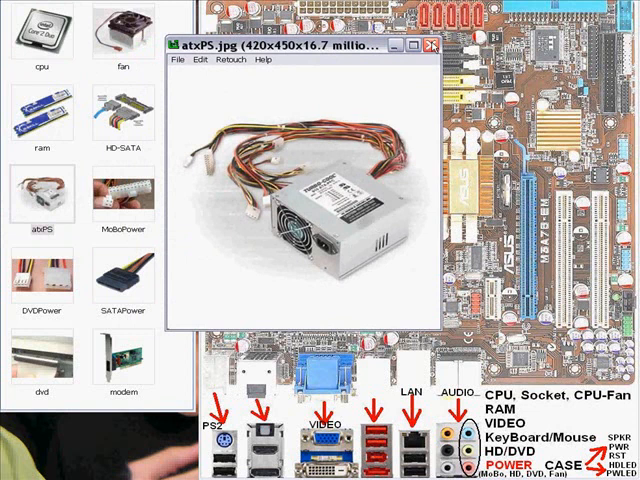
mouse_move(431, 50)
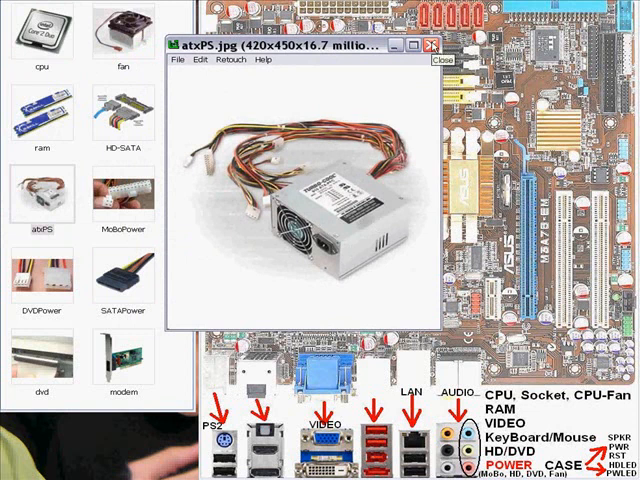
Step: Close the atxPS.jpg power supply photo
click(116, 115)
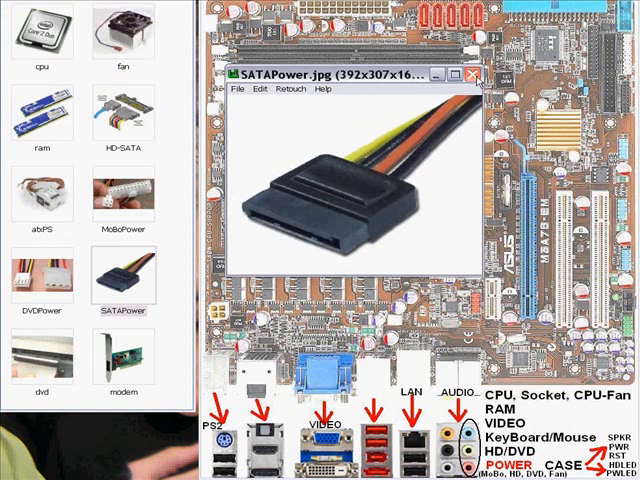
Step: Close the SATAPower.jpg connector photo
click(469, 78)
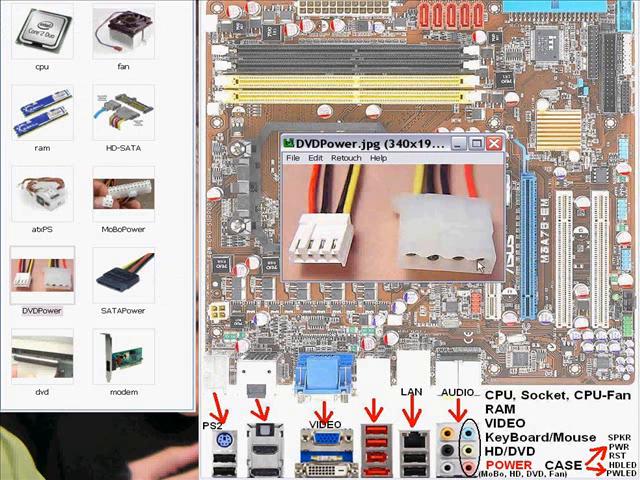
mouse_move(478, 266)
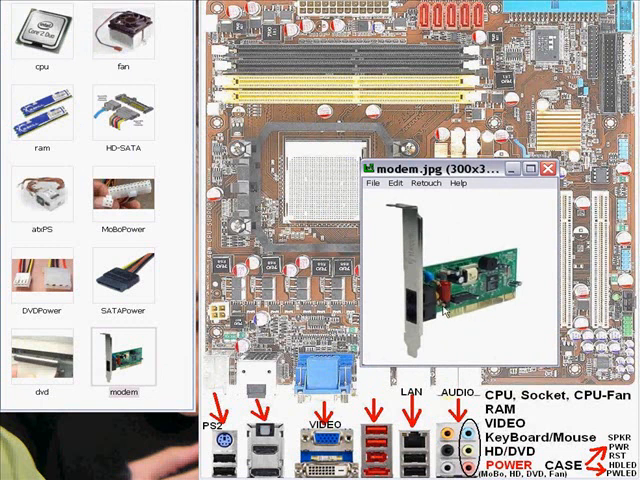
mouse_move(512, 302)
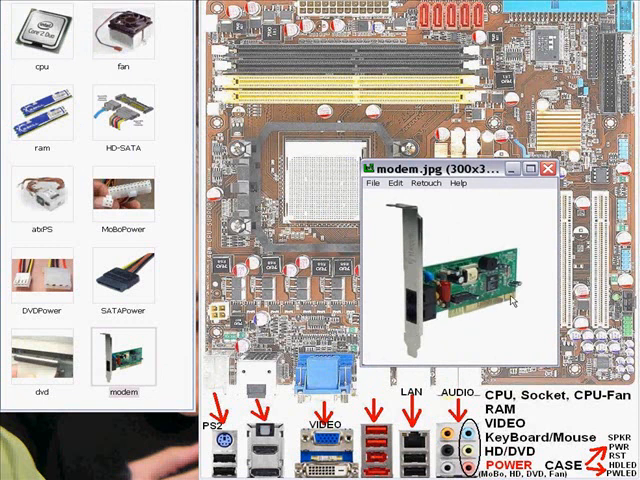